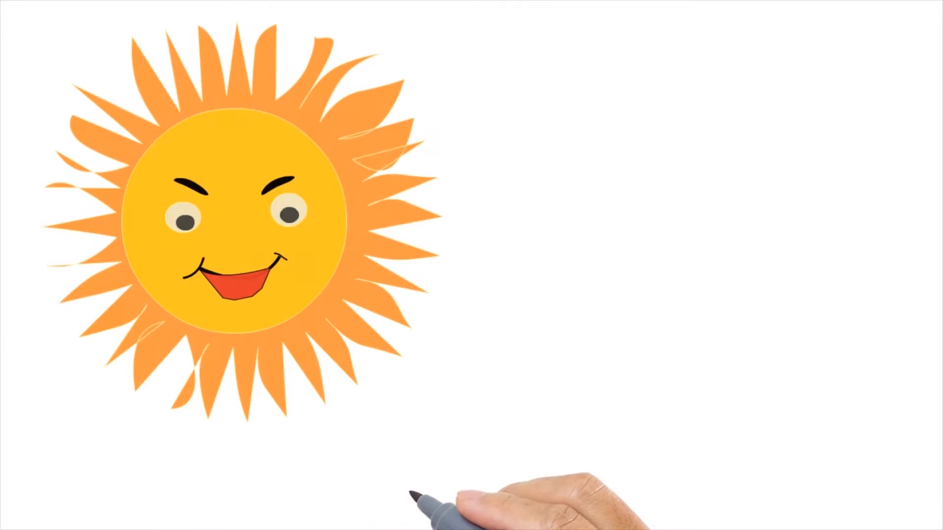
{"action": "type", "text": "Cool Do"}
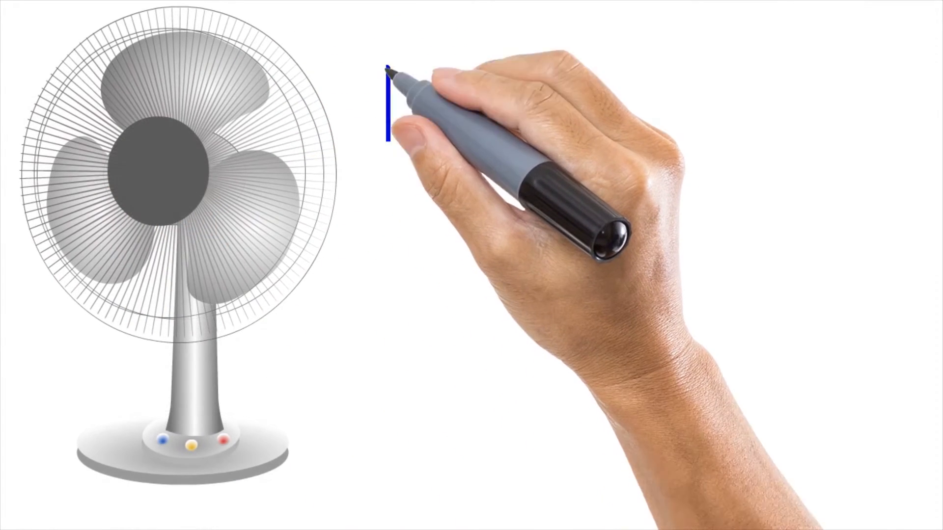
{"action": "type", "text": "More Gluc"}
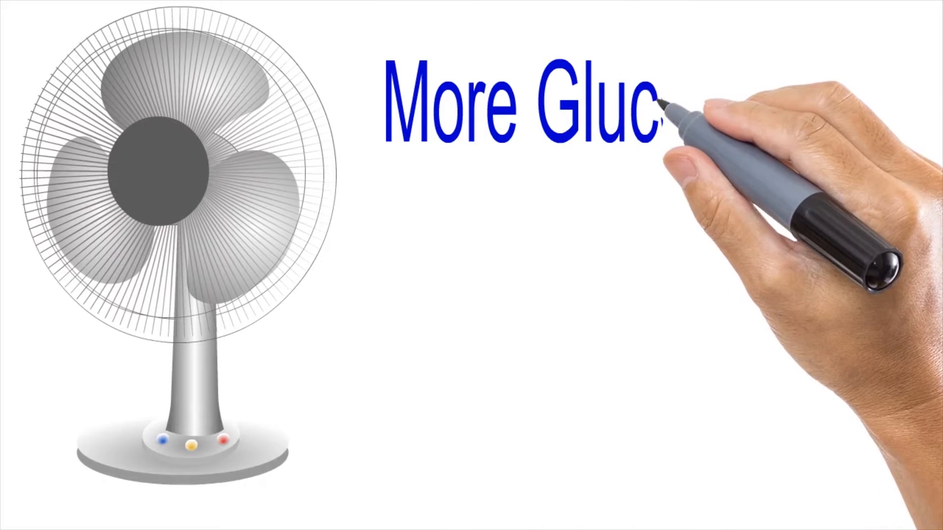